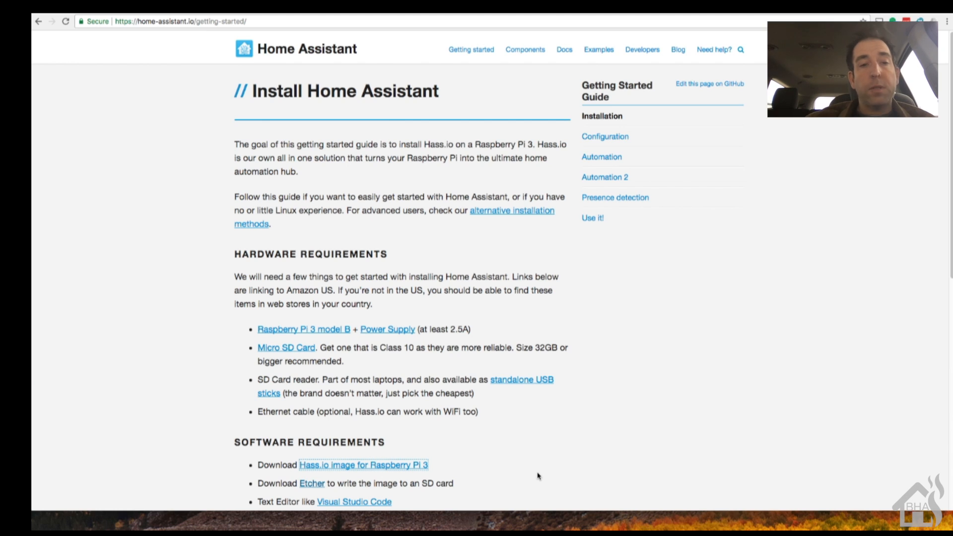
{"action": "mouse_move", "coordinate": [394, 473]}
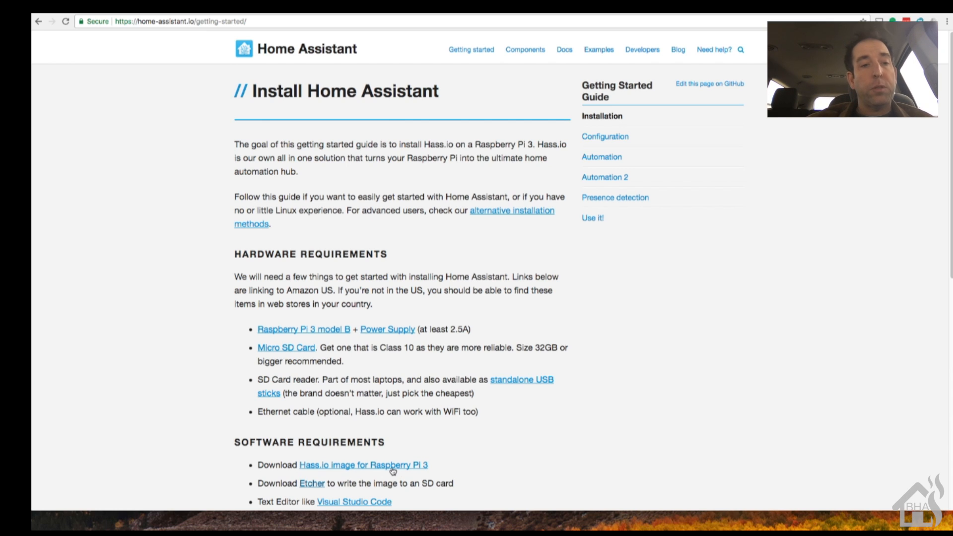
Step: Download the Hass.io Raspberry Pi 3 image, then go to the Etcher website
{"action": "left_click", "coordinate": [363, 465]}
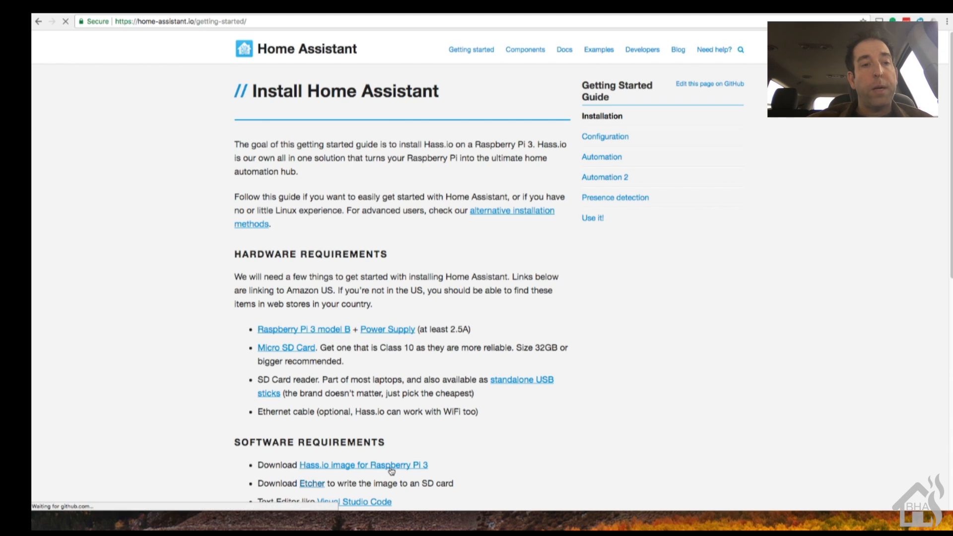
{"action": "left_click", "coordinate": [363, 465]}
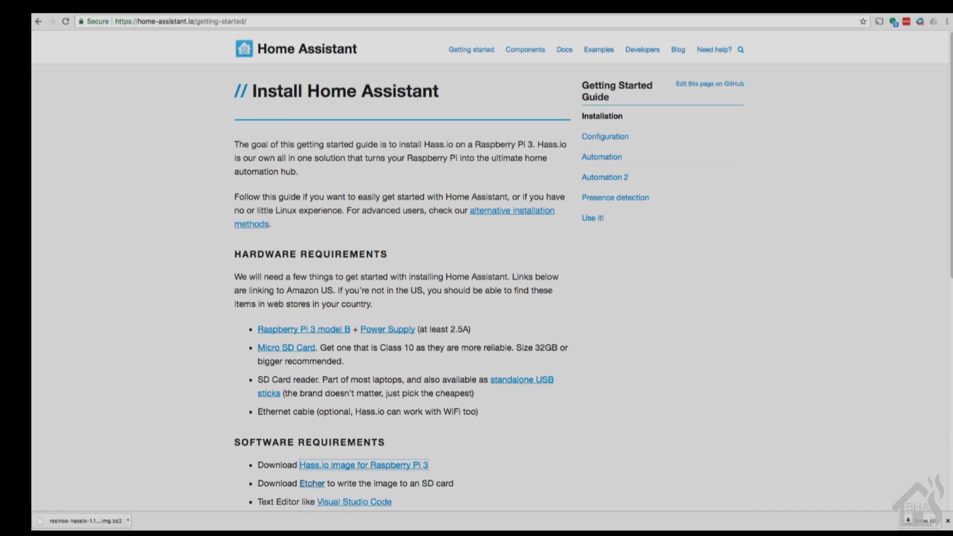
{"action": "left_click", "coordinate": [311, 483]}
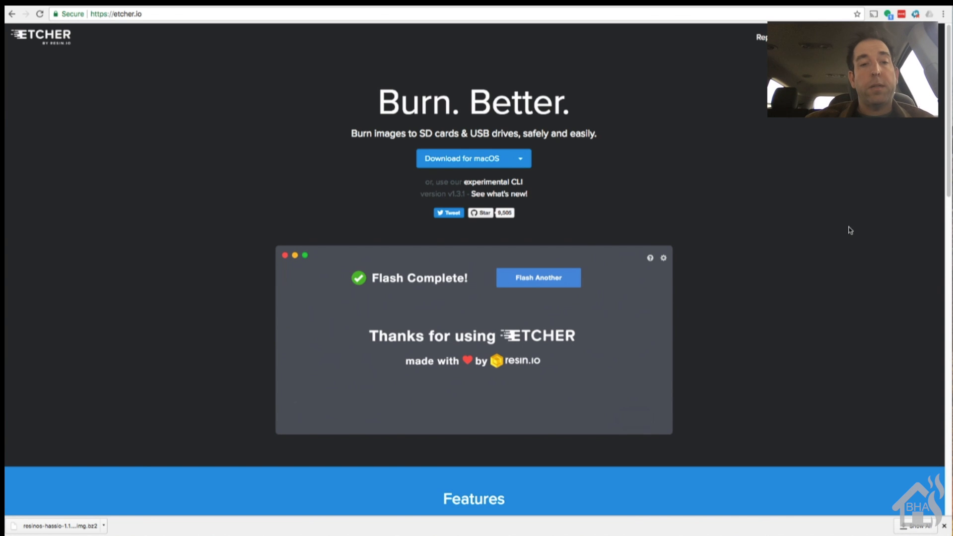
Step: Download the Etcher-1.3.1.dmg installer for macOS from etcher.io
{"action": "left_click", "coordinate": [538, 277]}
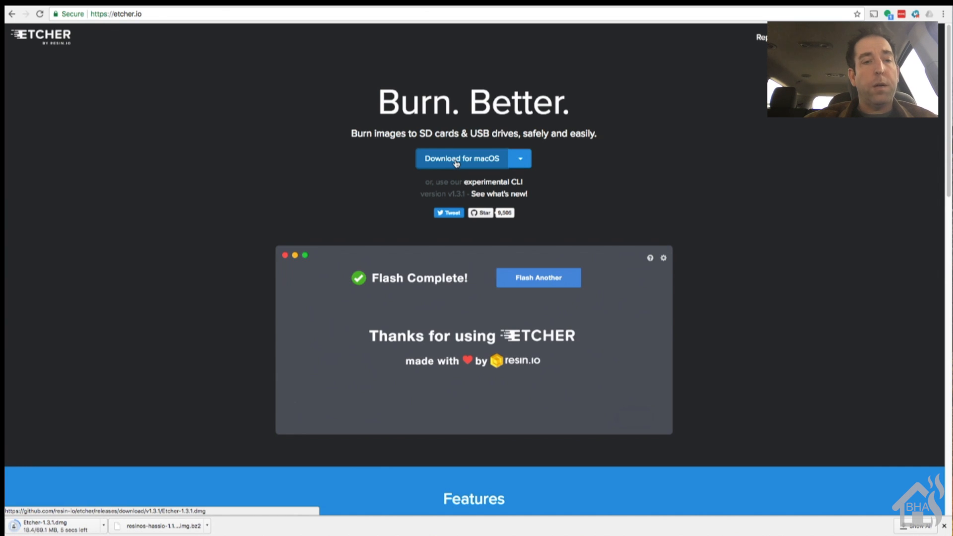
{"action": "left_click", "coordinate": [537, 277]}
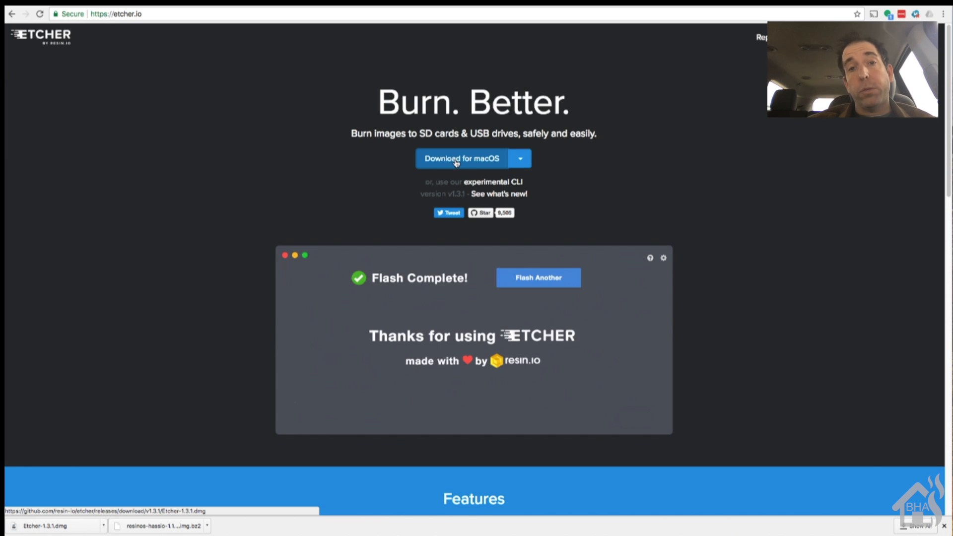
{"action": "left_click", "coordinate": [537, 277]}
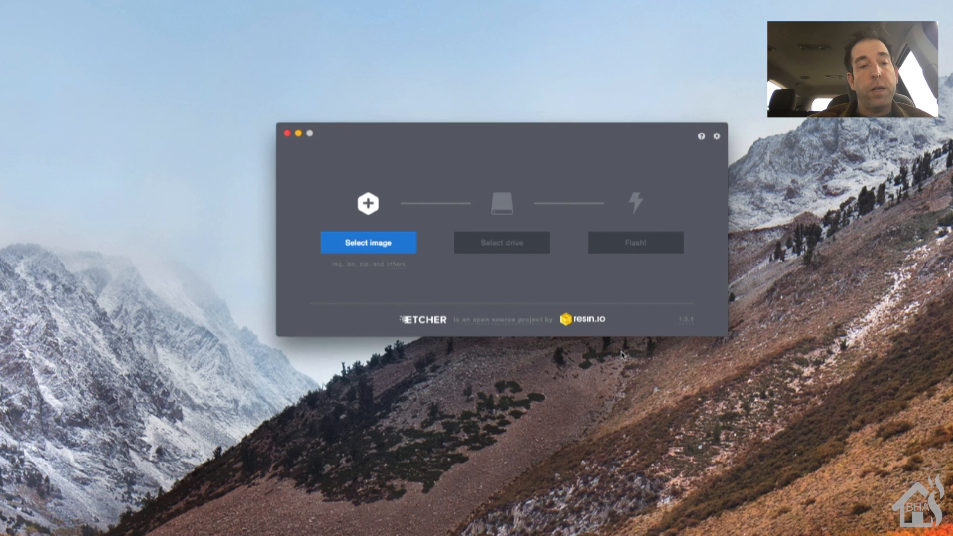
Step: Select resinos-hassio-1.1-raspberrypi3.img.bz2 as the image to flash in Etcher
{"action": "left_click", "coordinate": [501, 242]}
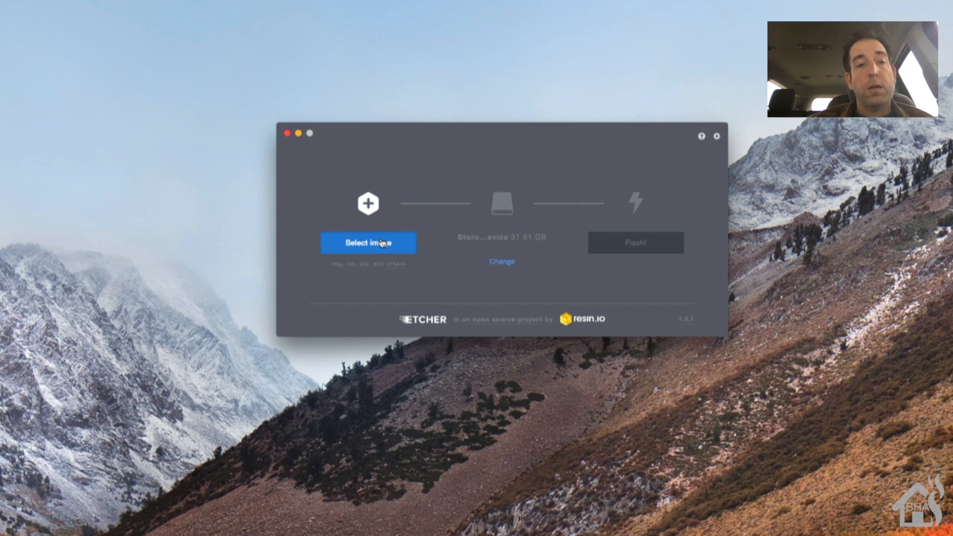
{"action": "left_click", "coordinate": [367, 243]}
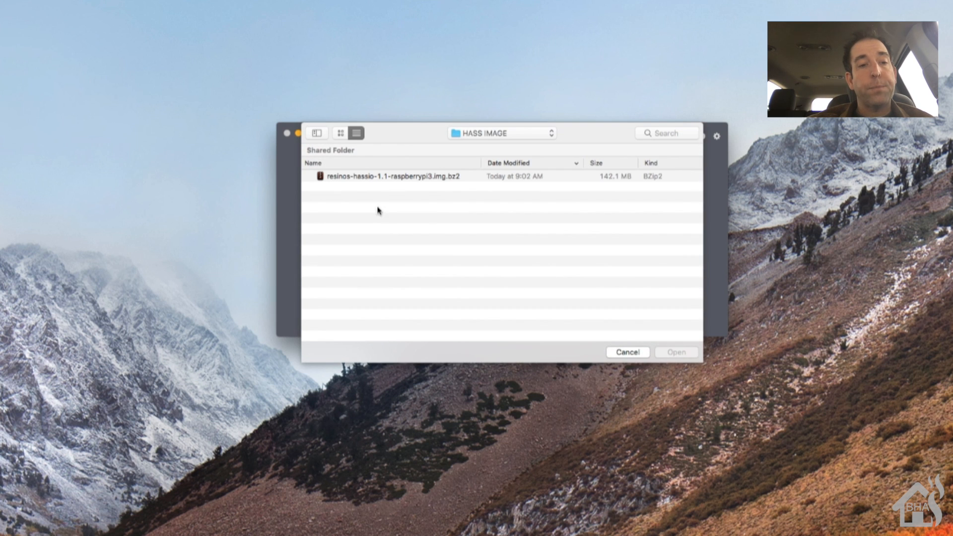
{"action": "left_click", "coordinate": [392, 176]}
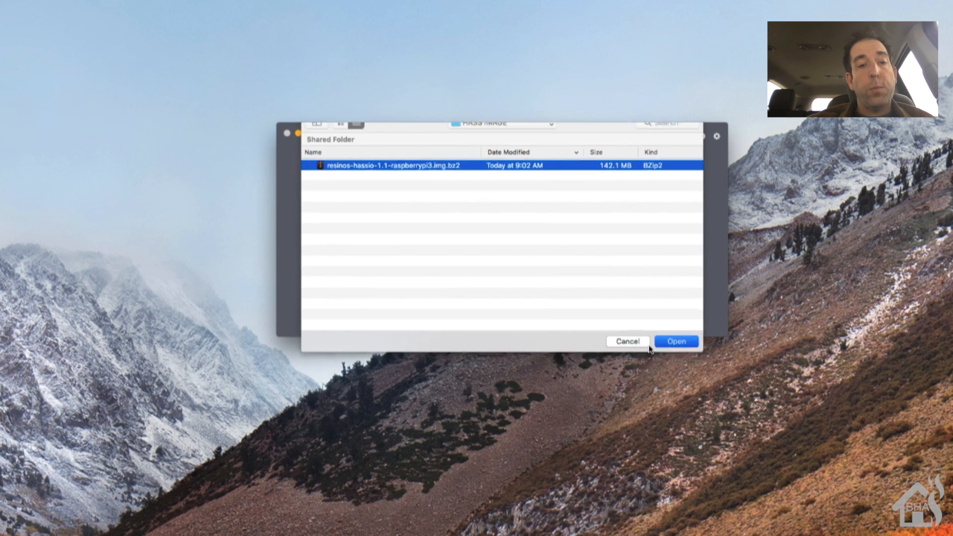
{"action": "left_click", "coordinate": [675, 341]}
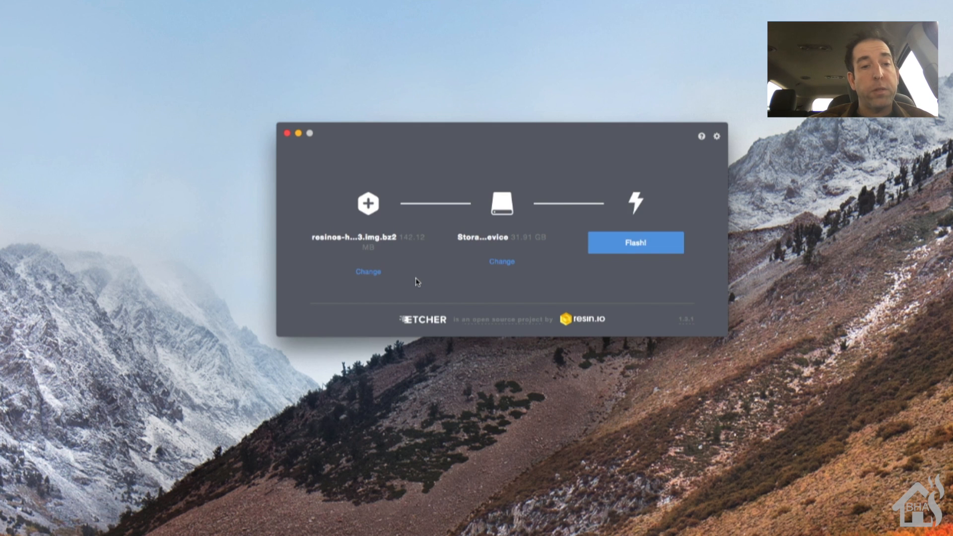
{"action": "mouse_move", "coordinate": [500, 253]}
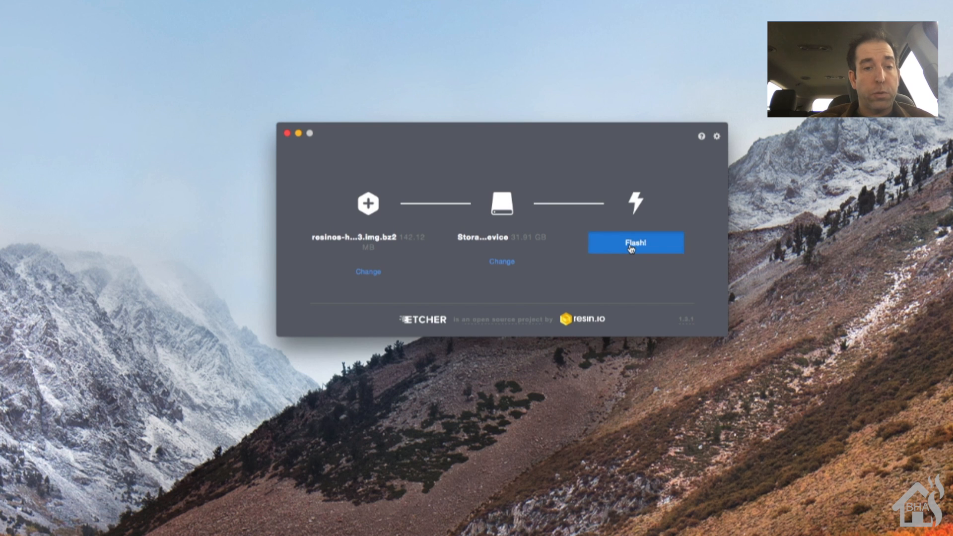
Step: Flash the Hass.io image onto the 31.91 GB drive
{"action": "left_click", "coordinate": [635, 243]}
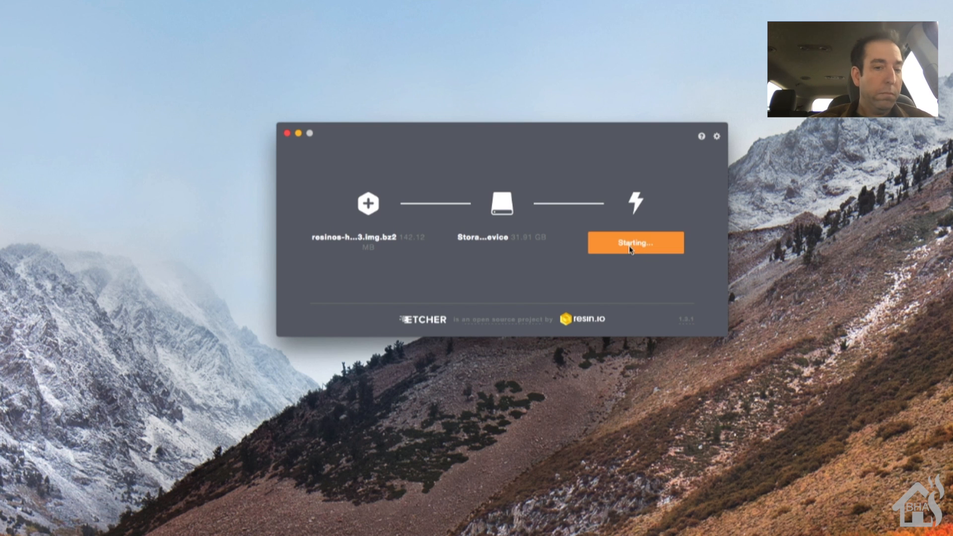